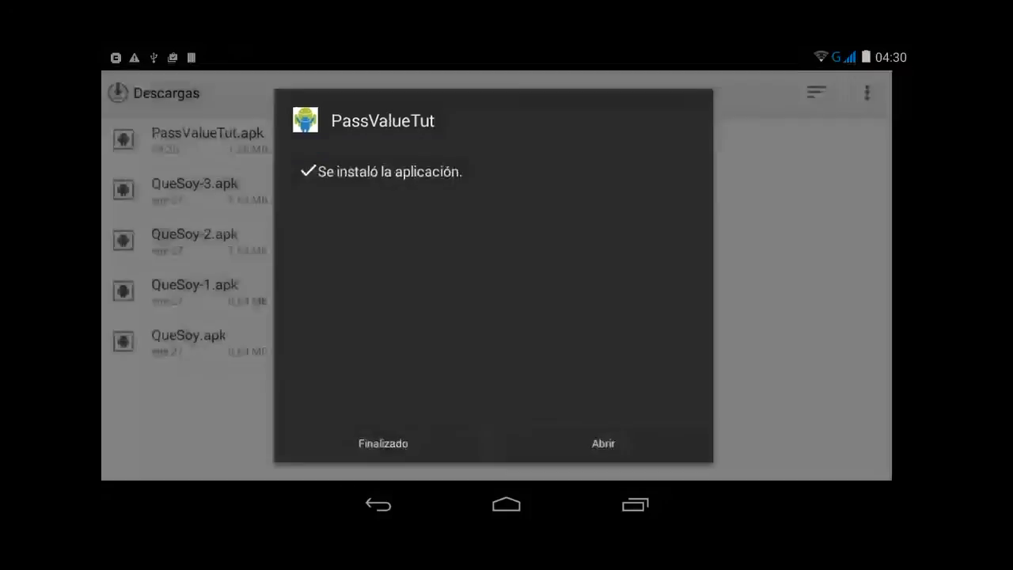
Step: Launch the installed PassValueTut app and type 'Eduaruno' into its Name box
{"action": "left_click", "coordinate": [602, 443]}
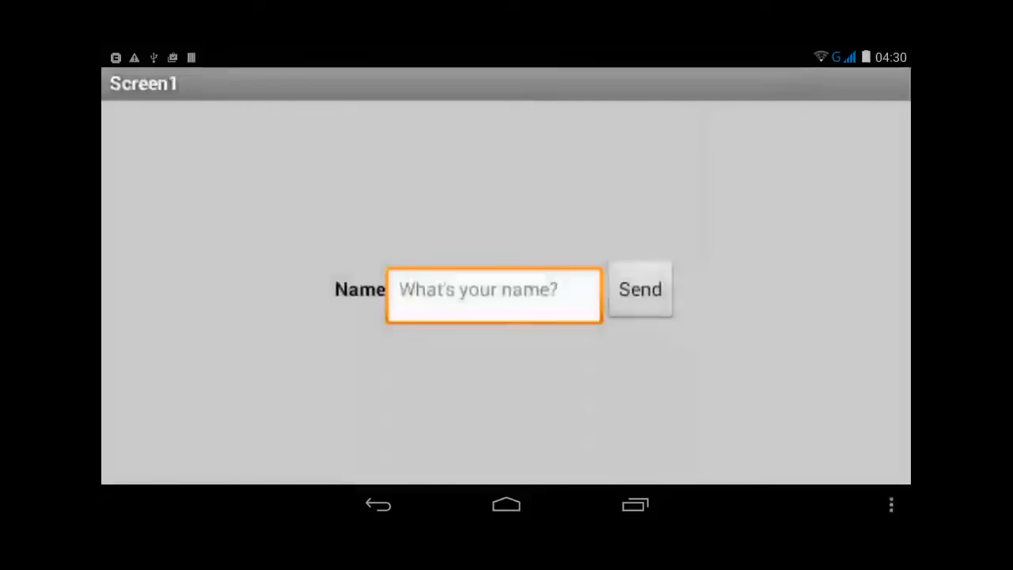
{"action": "left_click", "coordinate": [493, 295]}
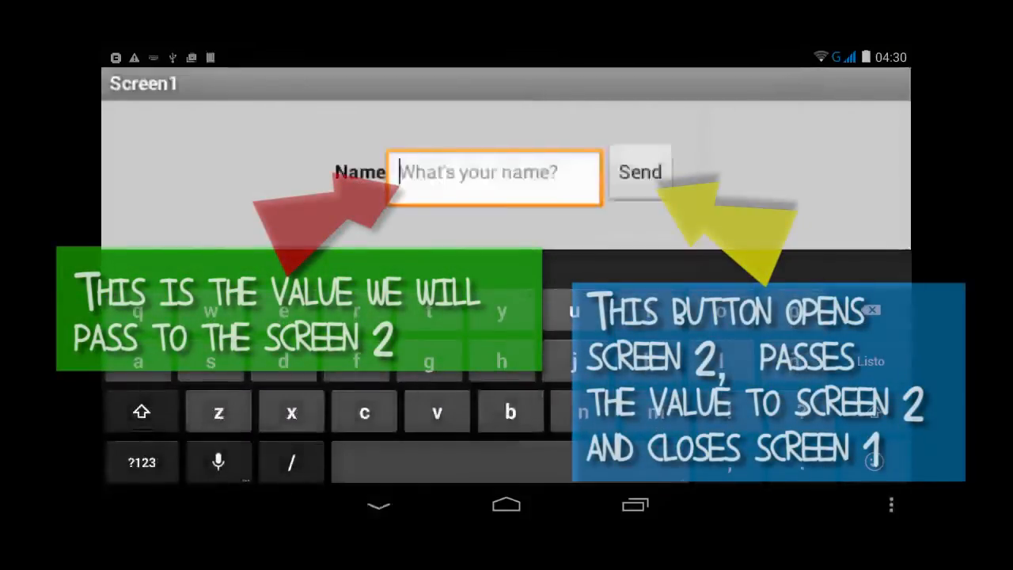
{"action": "type", "text": "Ed"}
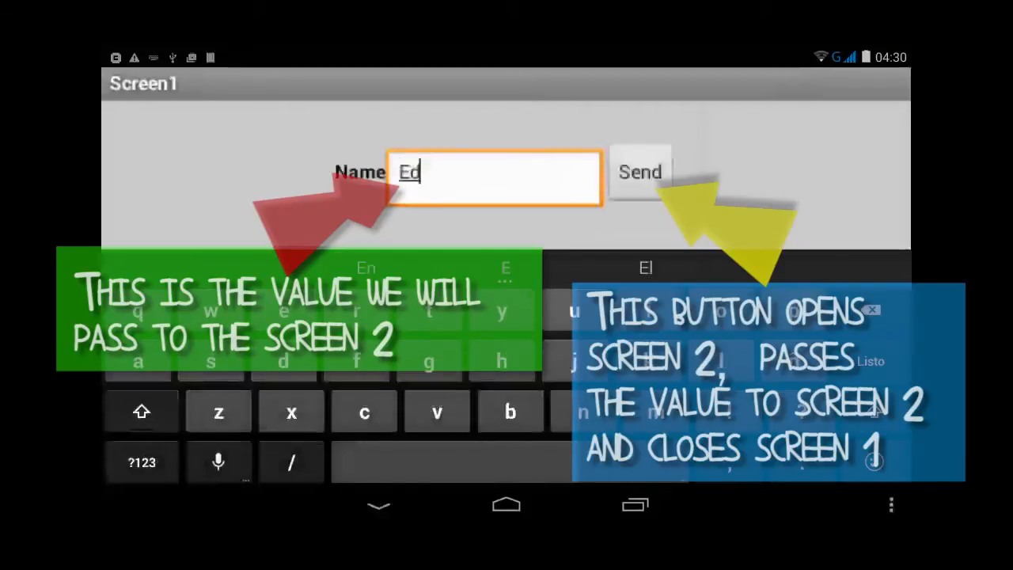
{"action": "type", "text": "uardo N"}
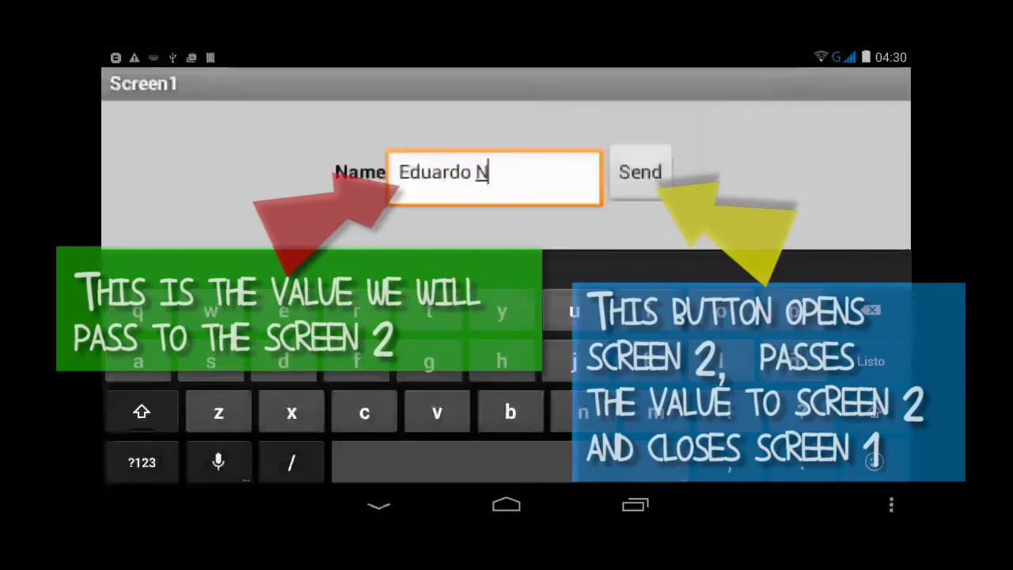
{"action": "type", "text": "uno"}
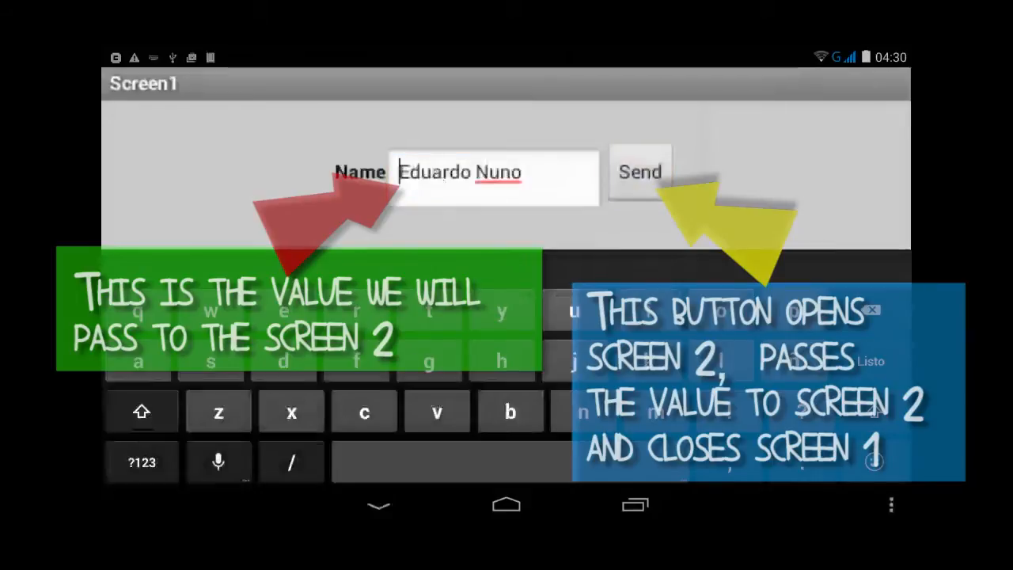
{"action": "left_click", "coordinate": [639, 171]}
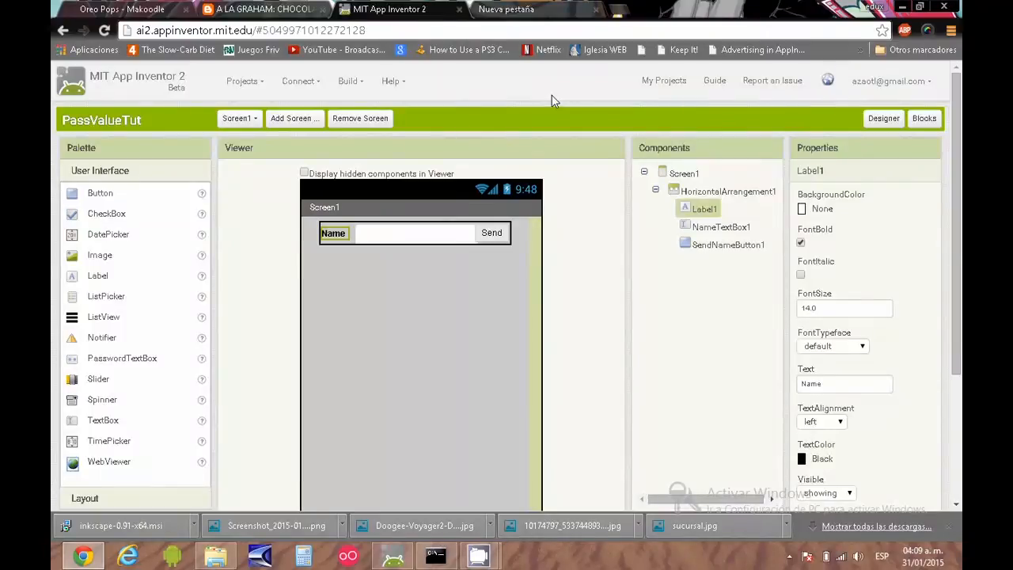
{"action": "mouse_move", "coordinate": [387, 164]}
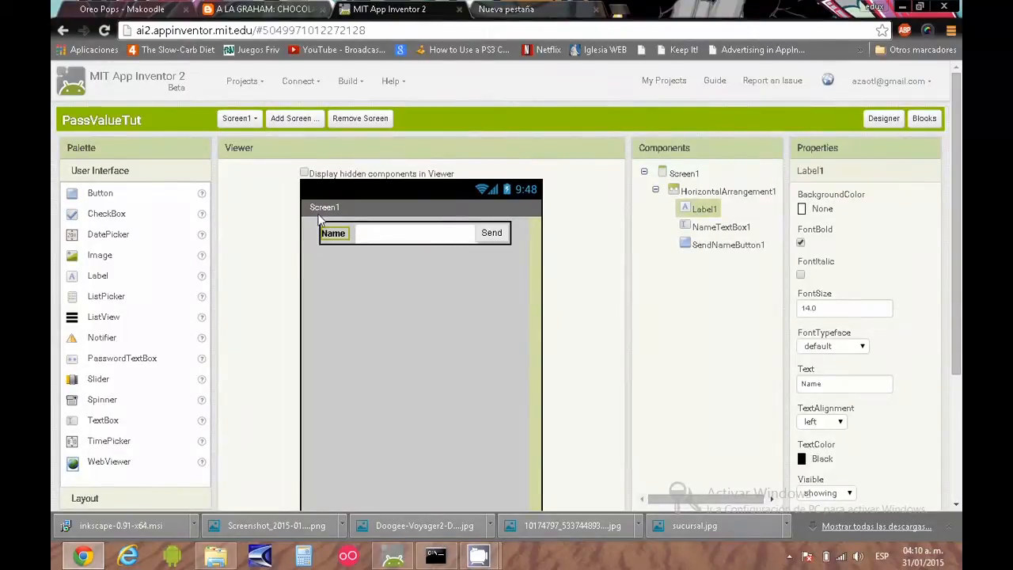
{"action": "mouse_move", "coordinate": [463, 249]}
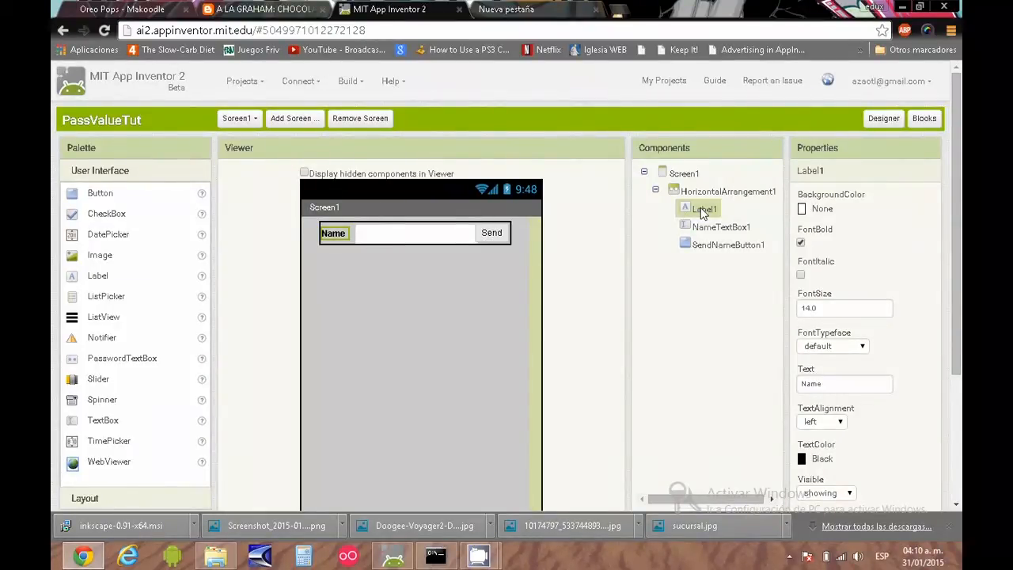
{"action": "mouse_move", "coordinate": [861, 169]}
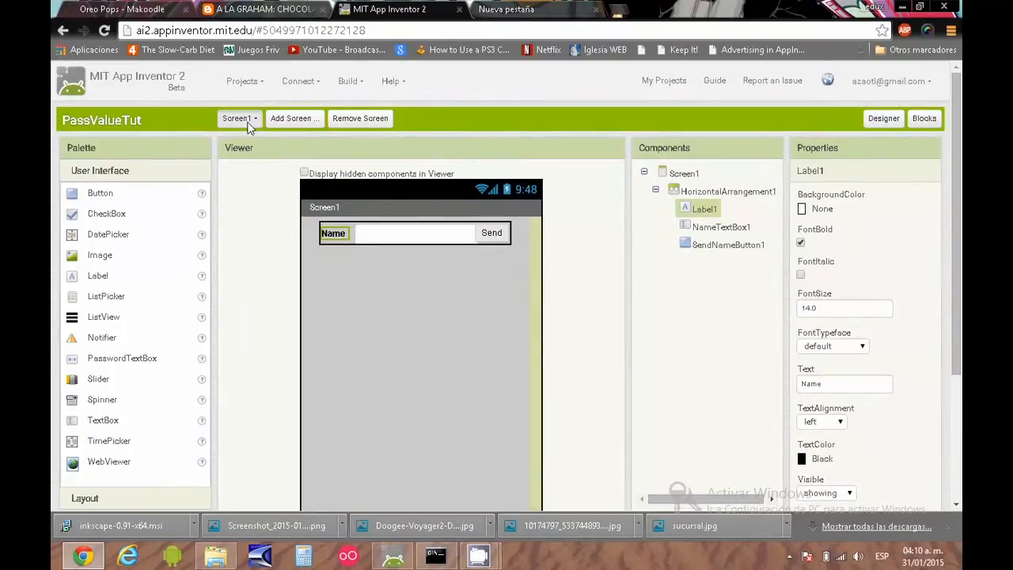
Step: Show the Screen1 dropdown listing Screen1 and ReceiveValueScreen
{"action": "left_click", "coordinate": [238, 118]}
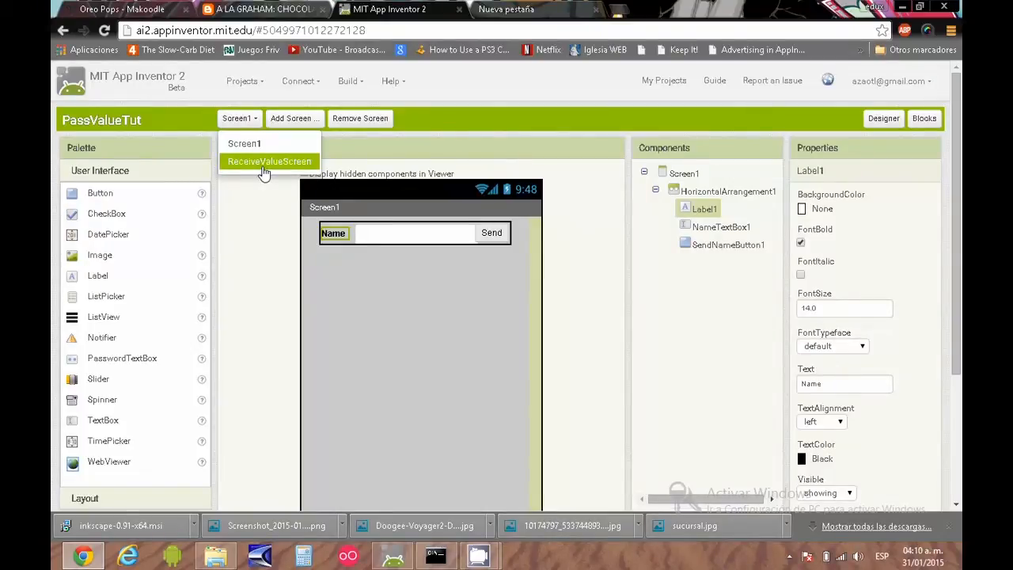
Step: Place 'open another screen with start value' inside when SendNameButton1.Click from the Control drawer
{"action": "left_click", "coordinate": [923, 118]}
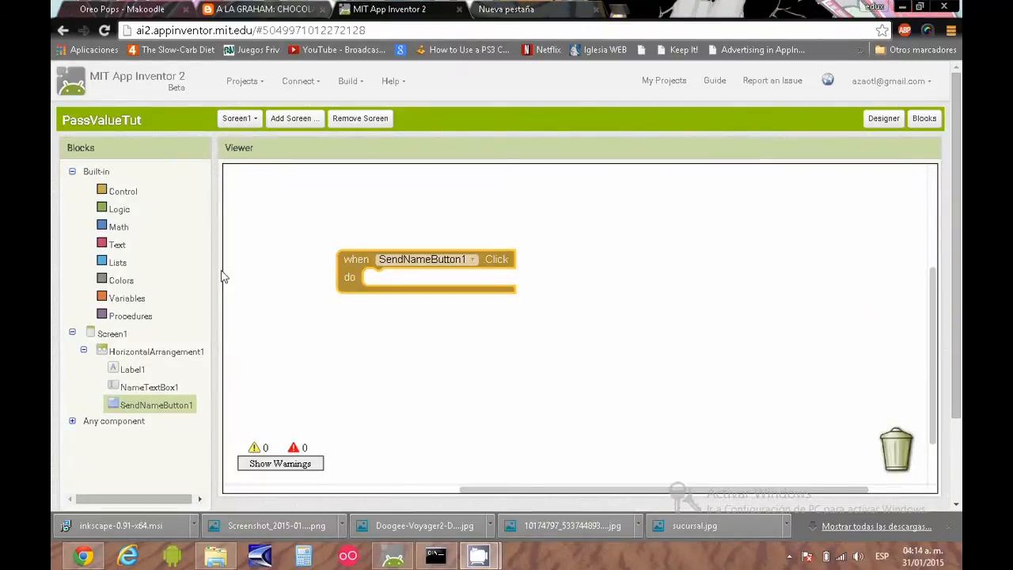
{"action": "mouse_move", "coordinate": [333, 297]}
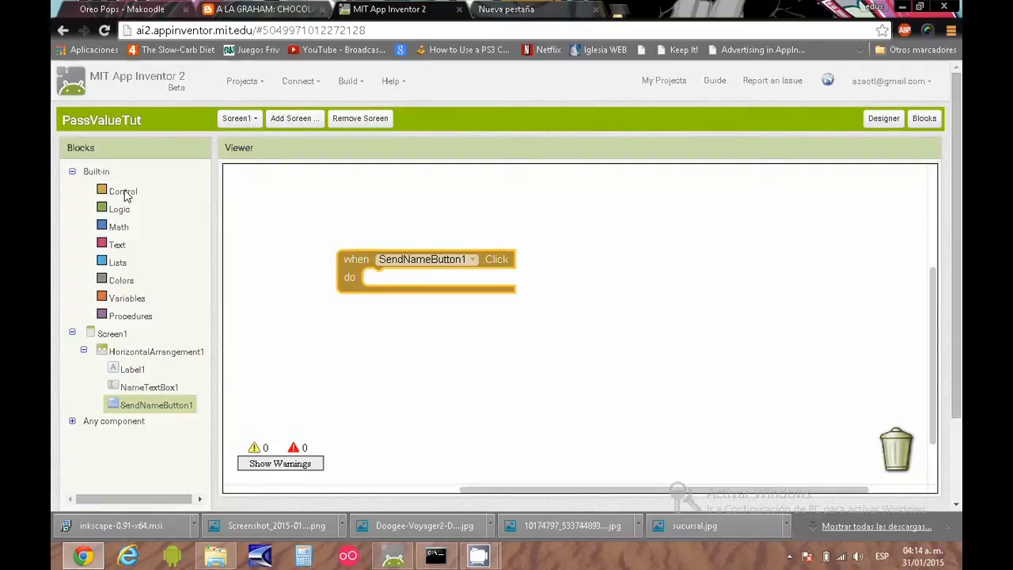
{"action": "left_click", "coordinate": [123, 190]}
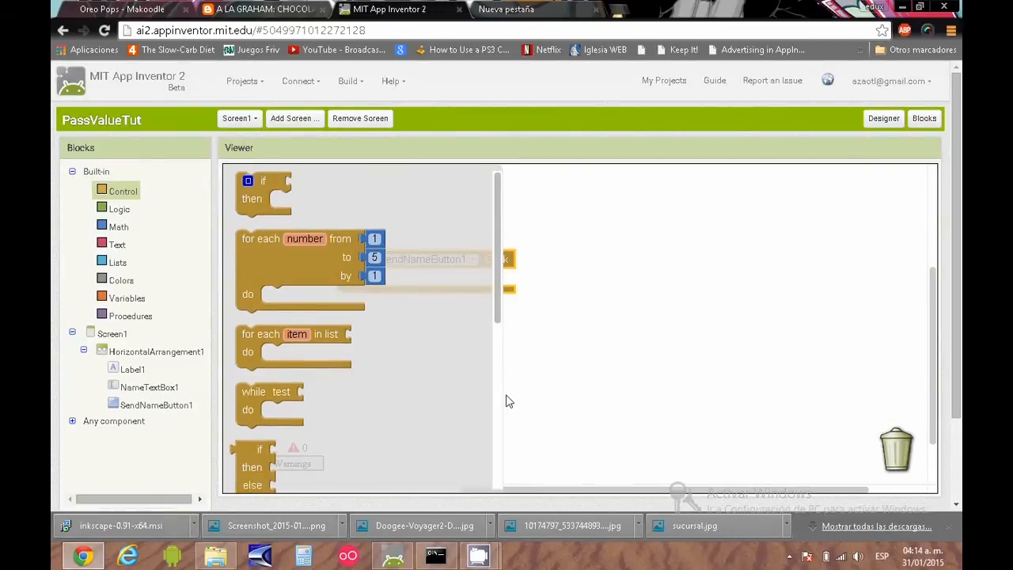
{"action": "scroll", "scroll_direction": "down", "scroll_amount": 3}
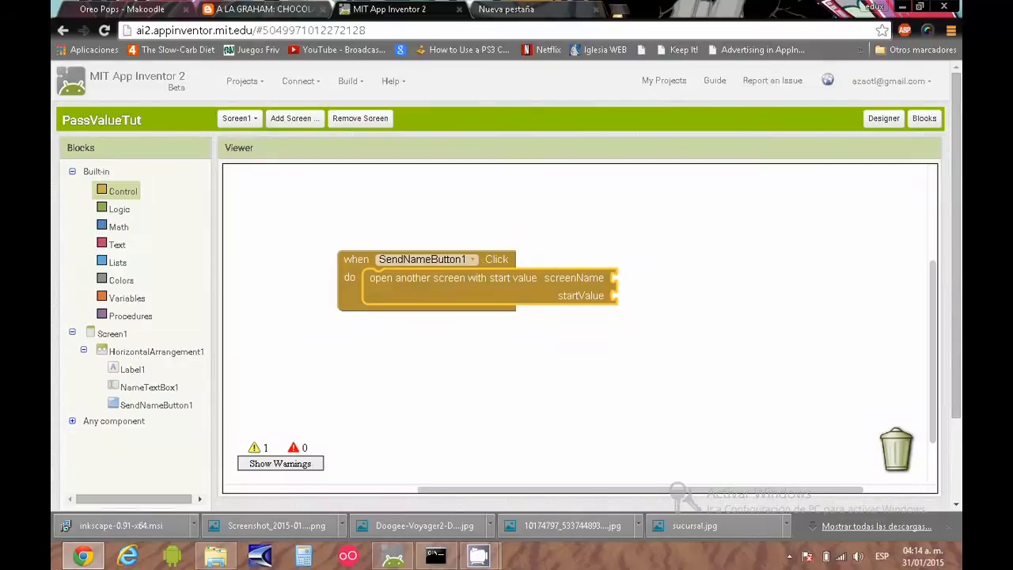
{"action": "mouse_move", "coordinate": [426, 314]}
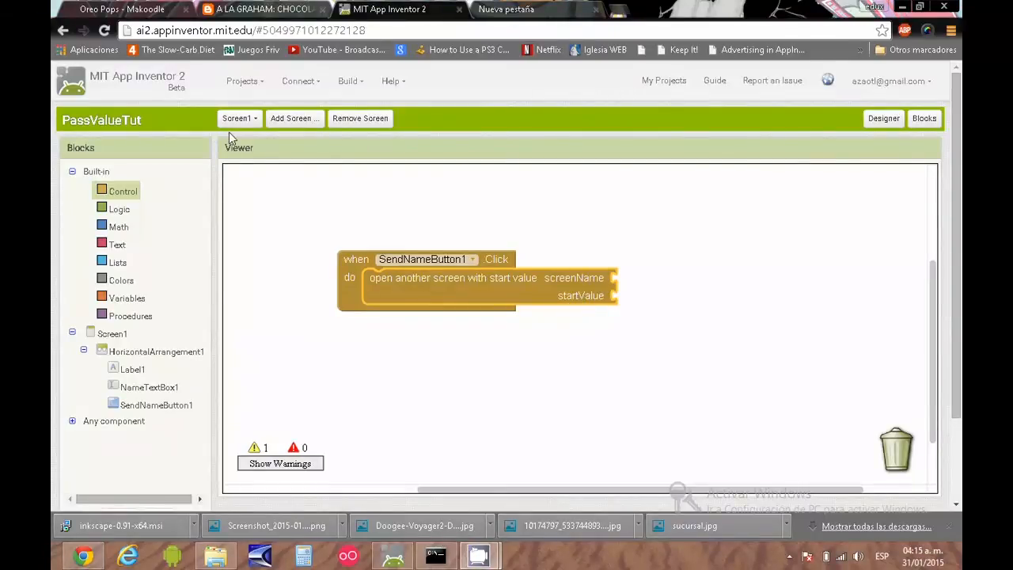
Step: Set screenName to 'ReceiveValueScreen' and plug NameTextBox1.Text into startValue
{"action": "left_click", "coordinate": [239, 118]}
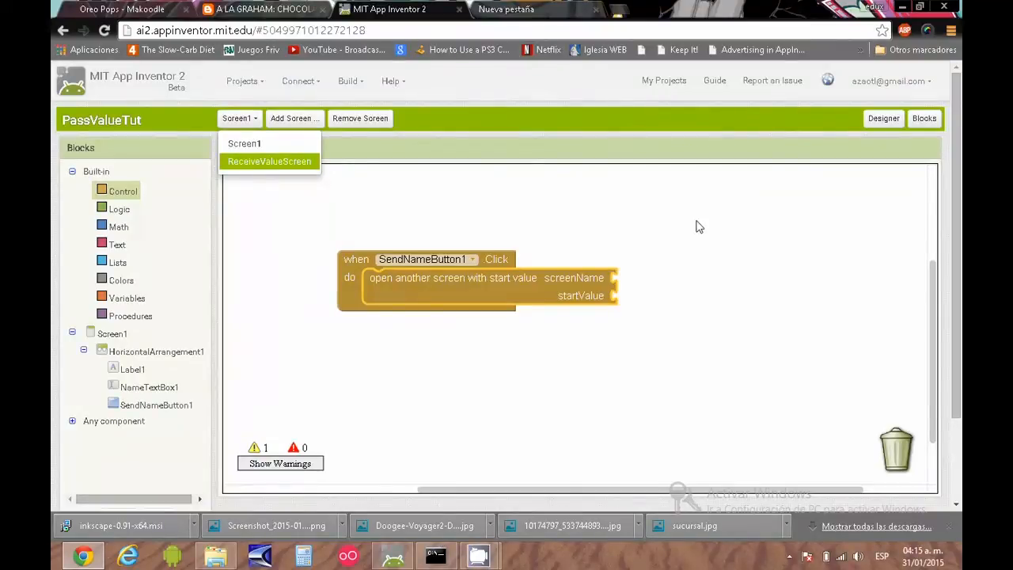
{"action": "left_click", "coordinate": [238, 117]}
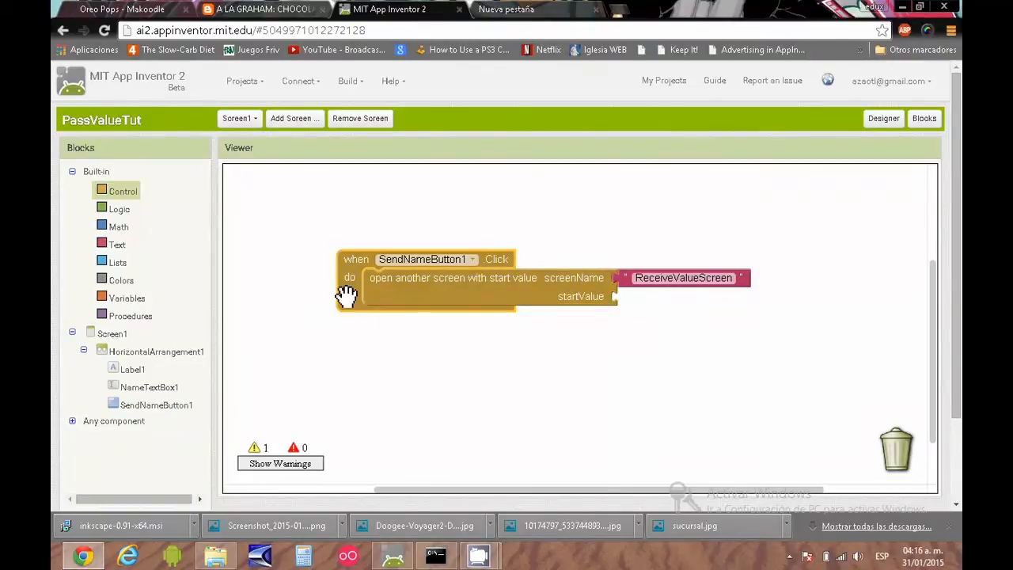
{"action": "mouse_move", "coordinate": [249, 360]}
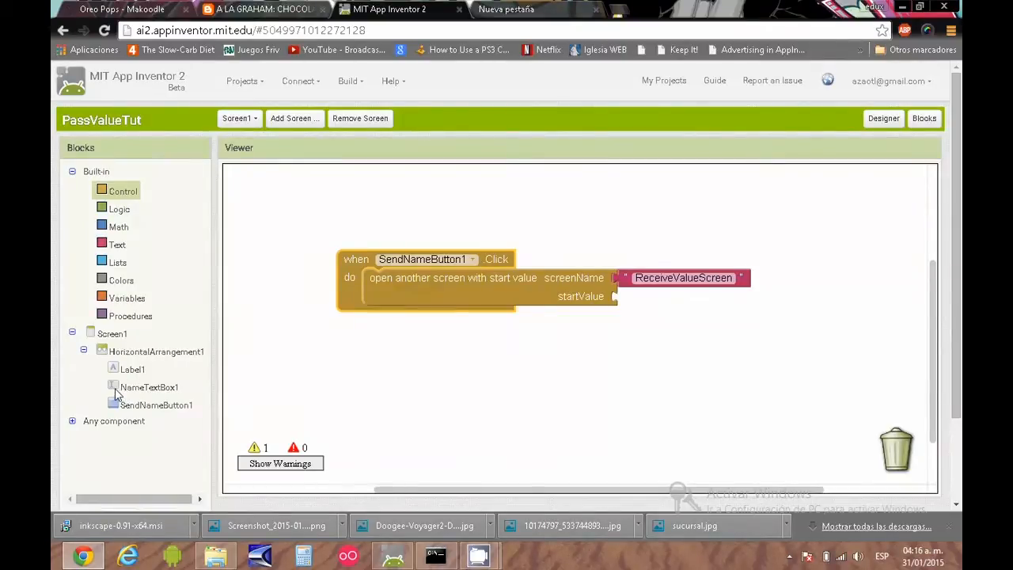
{"action": "mouse_move", "coordinate": [146, 393]}
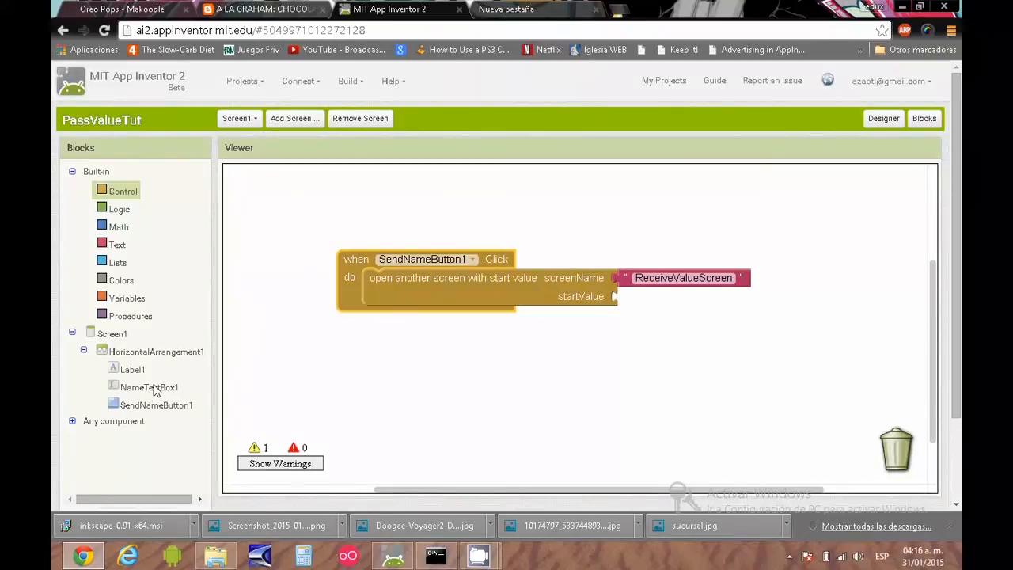
{"action": "left_click", "coordinate": [149, 387]}
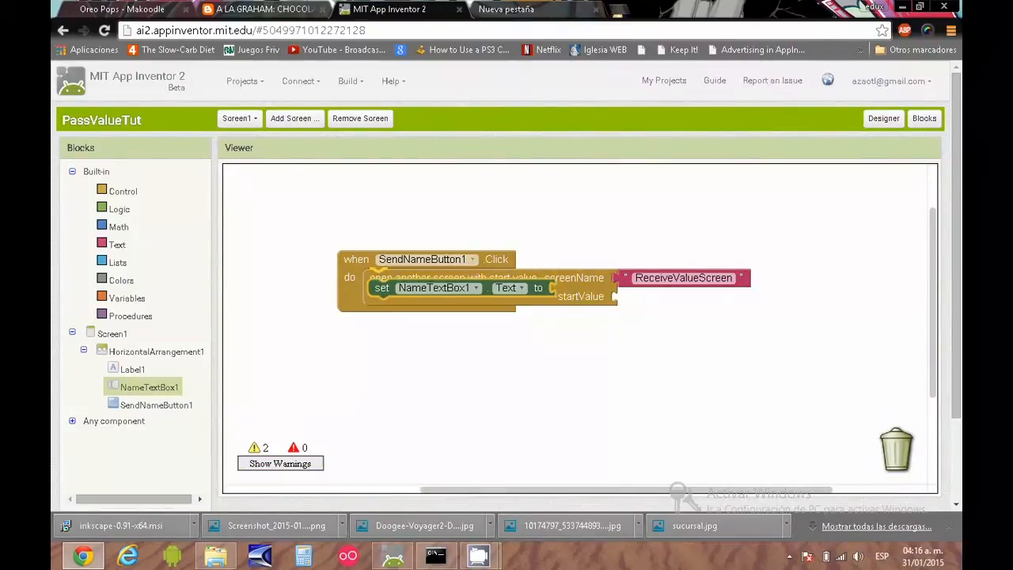
{"action": "mouse_move", "coordinate": [380, 295]}
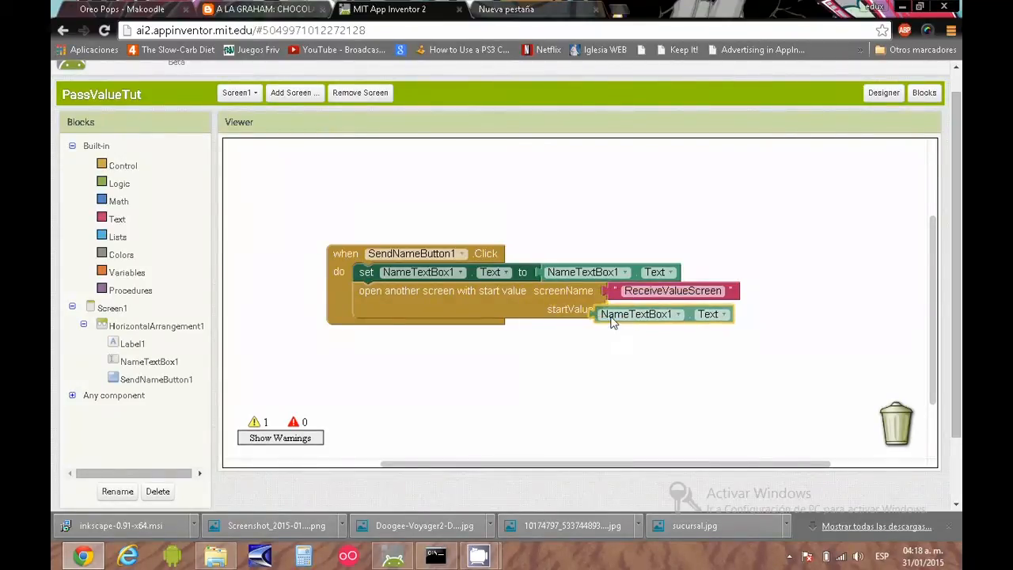
{"action": "left_click_drag", "start_coordinate": [639, 315], "coordinate": [659, 308]}
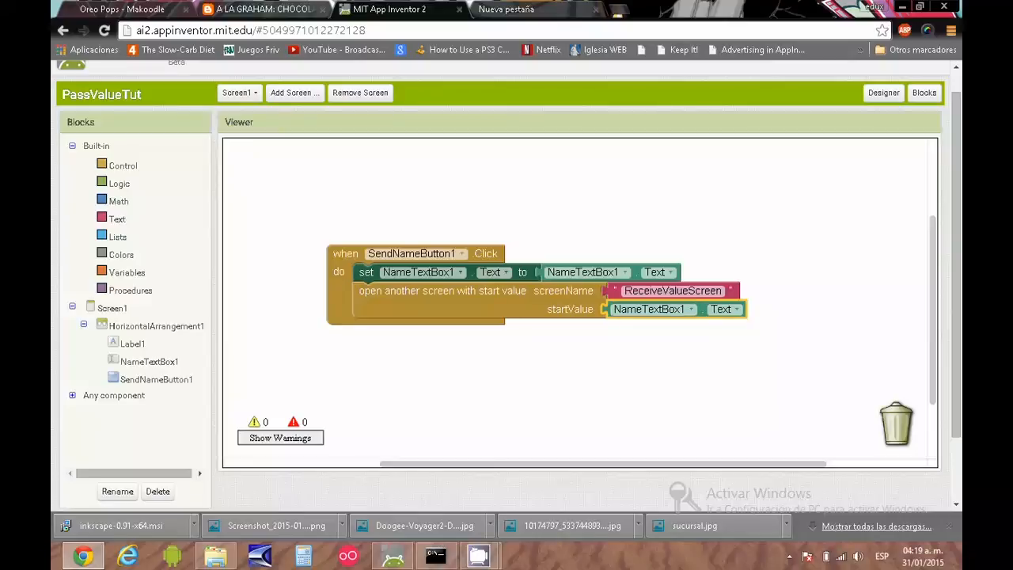
Step: Switch to ReceiveValueScreen and add a when ReceiveValueScreen.Initialize event block
{"action": "left_click", "coordinate": [239, 93]}
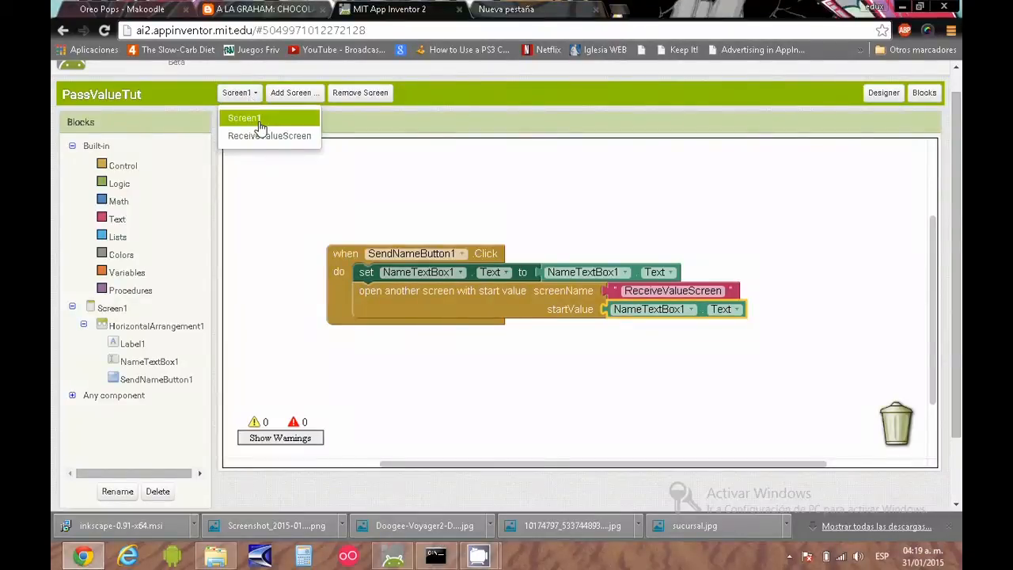
{"action": "mouse_move", "coordinate": [269, 135]}
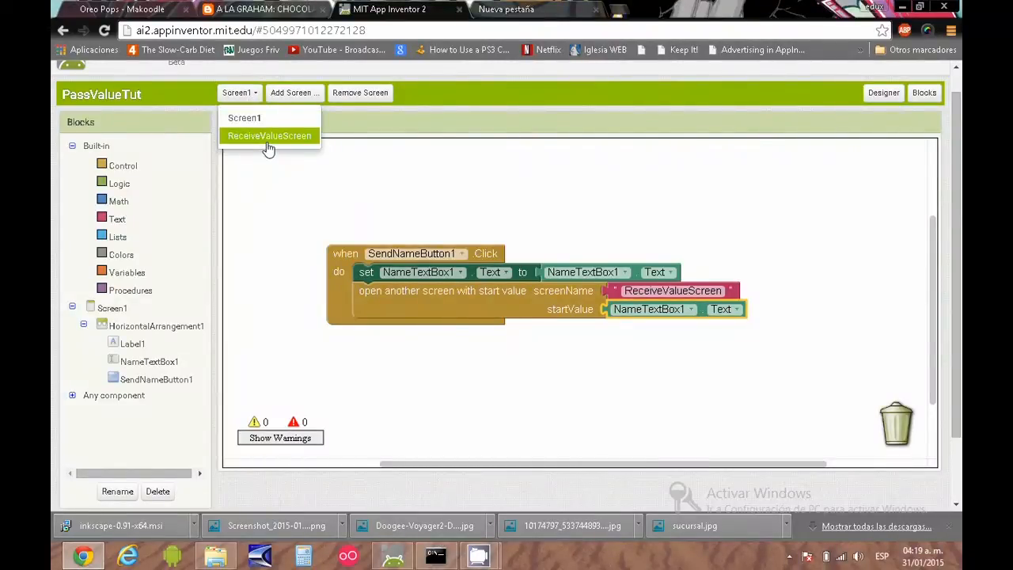
{"action": "left_click", "coordinate": [269, 135]}
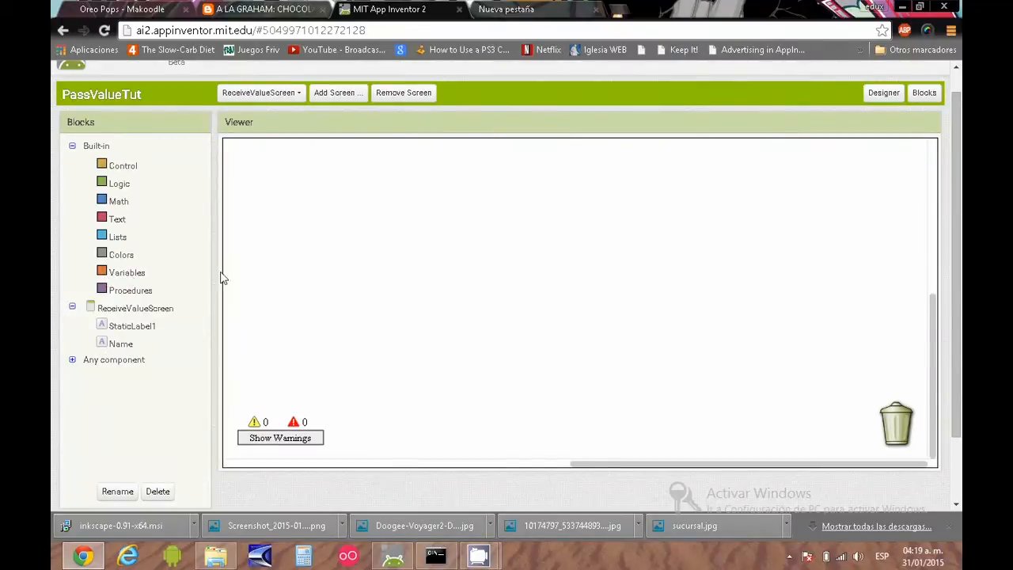
{"action": "mouse_move", "coordinate": [129, 273]}
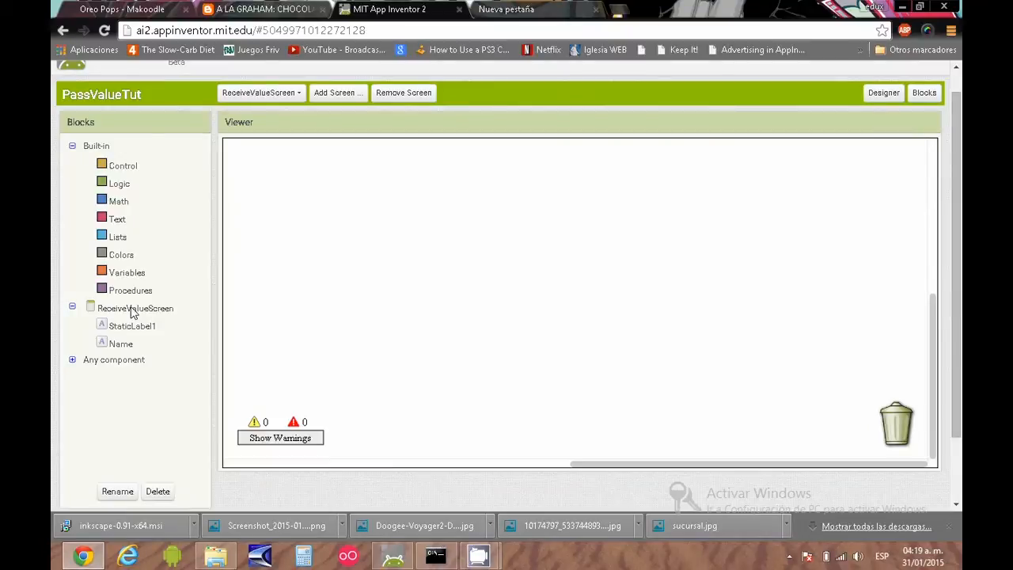
{"action": "left_click", "coordinate": [134, 308]}
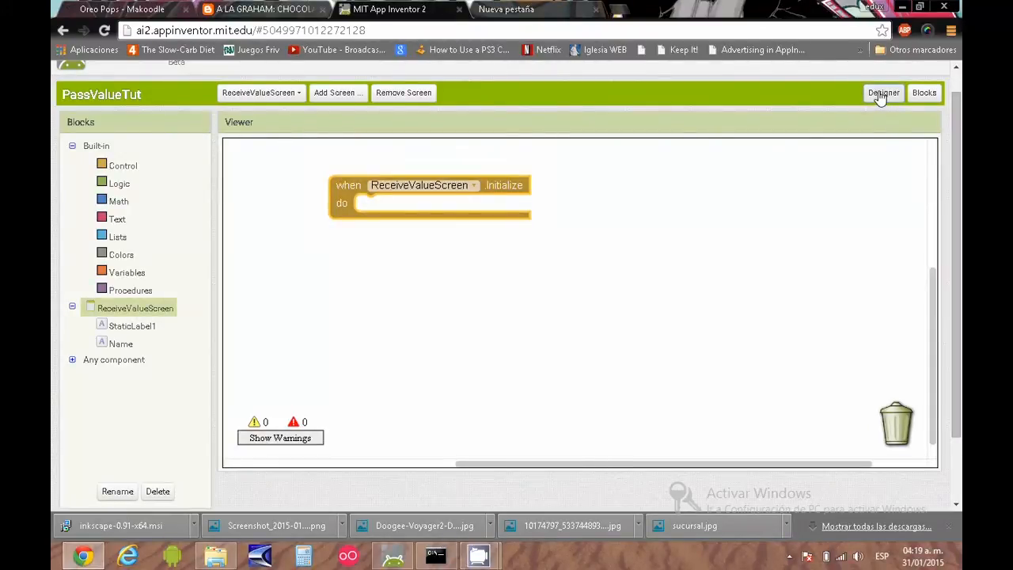
Step: Rename ReceiveValueScreen's Name label to ReceivedName in the Designer
{"action": "left_click", "coordinate": [883, 92]}
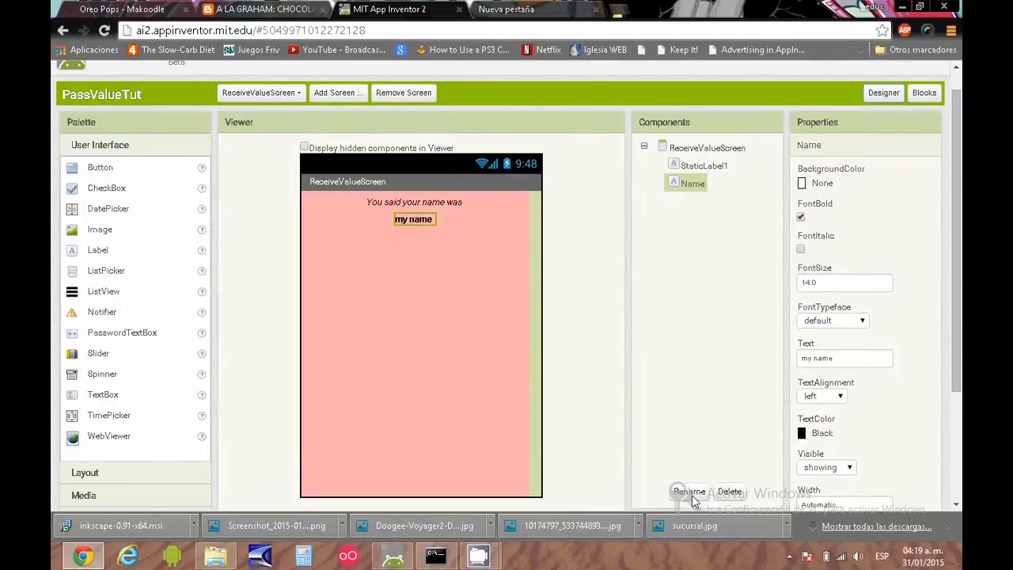
{"action": "left_click", "coordinate": [688, 492]}
{"action": "type", "text": "ReceivedName"}
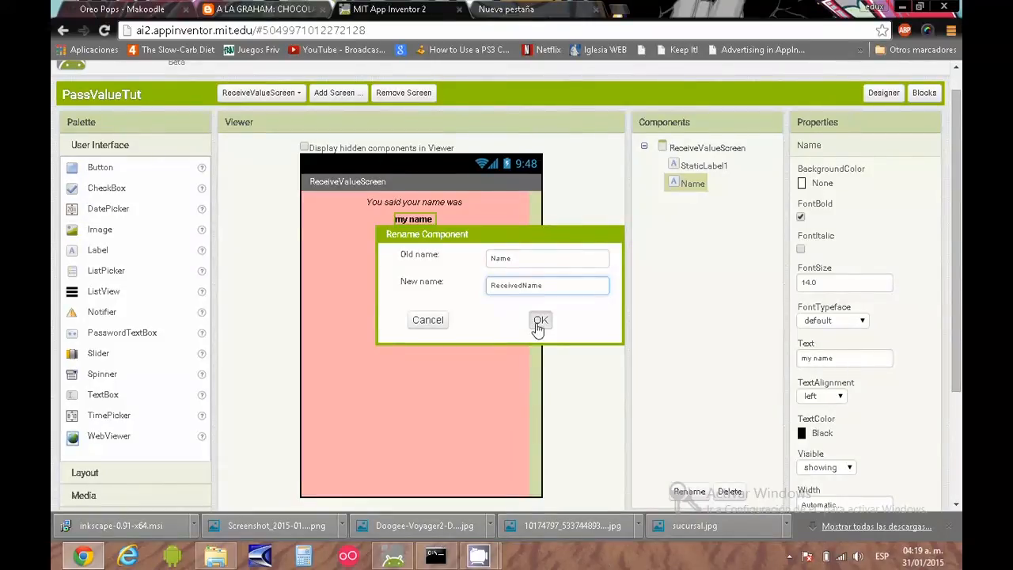
{"action": "left_click", "coordinate": [540, 322]}
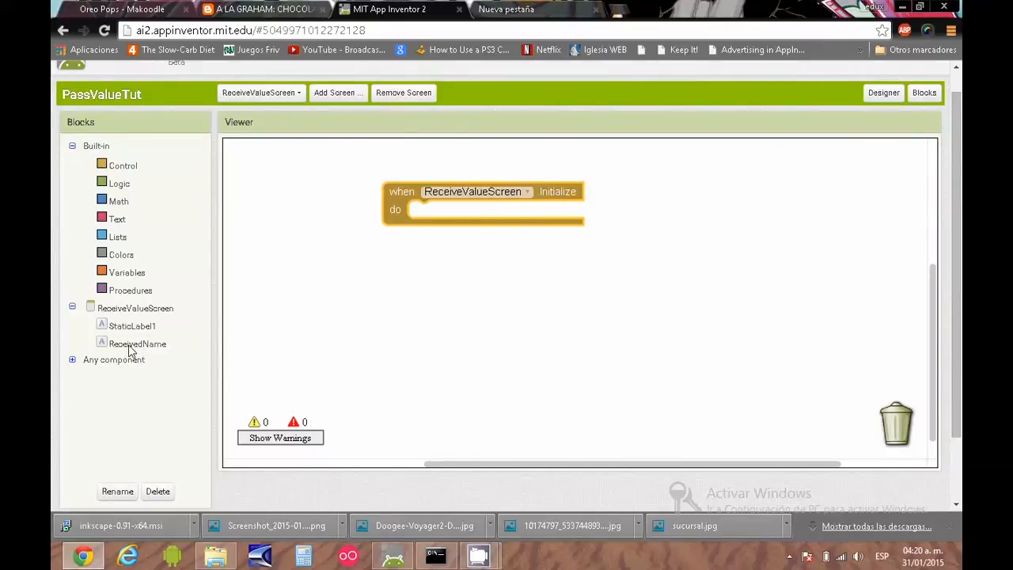
Step: Add set ReceivedName.Text inside Initialize and drop a get start value block nearby
{"action": "left_click", "coordinate": [137, 342]}
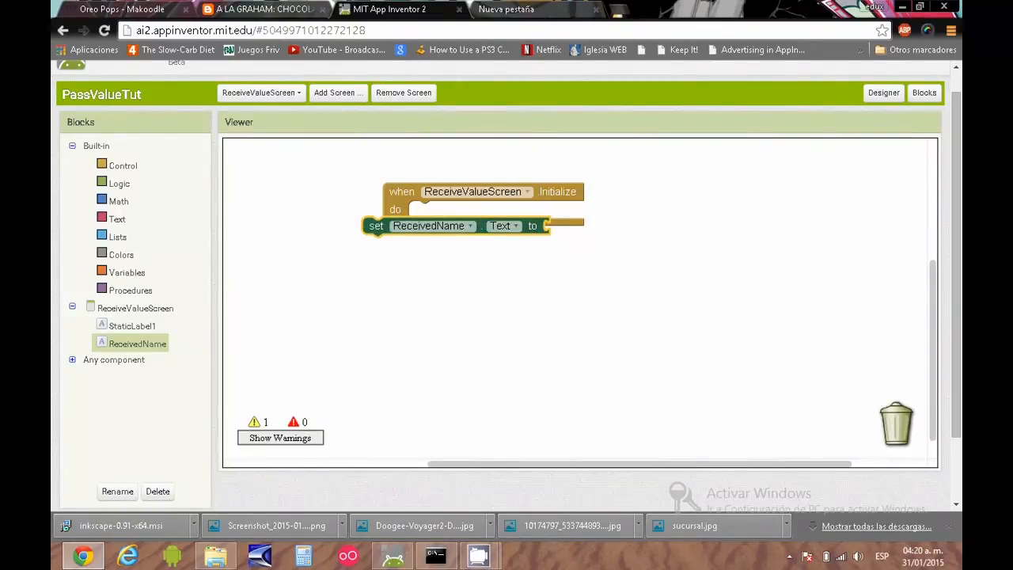
{"action": "left_click", "coordinate": [122, 166]}
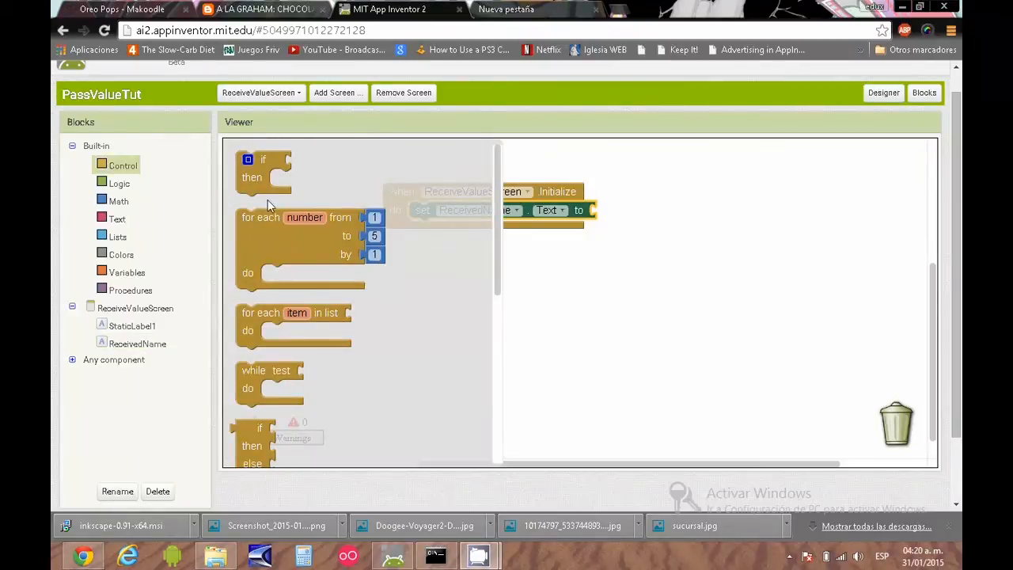
{"action": "mouse_move", "coordinate": [497, 266]}
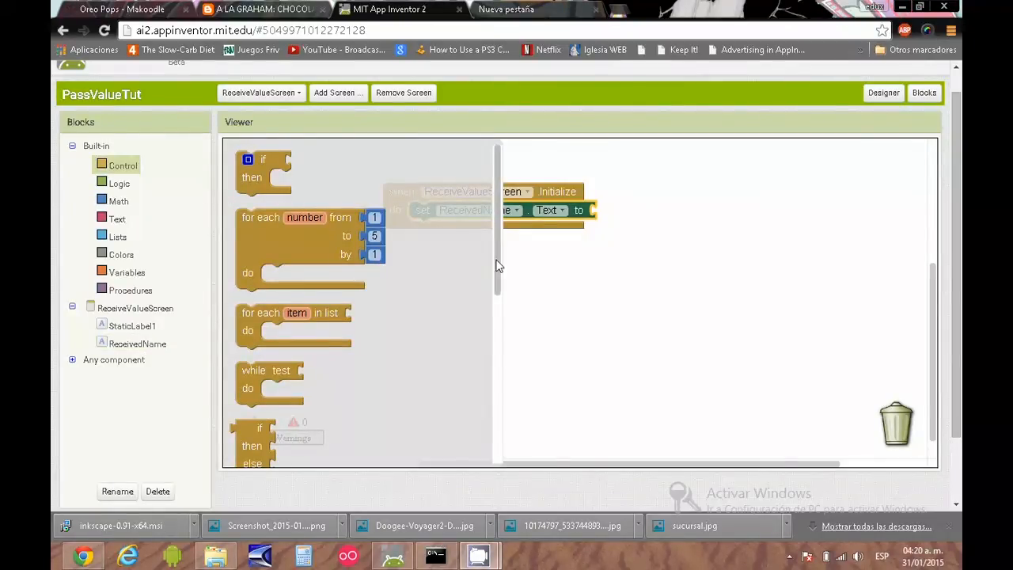
{"action": "scroll", "scroll_direction": "down", "scroll_amount": 3}
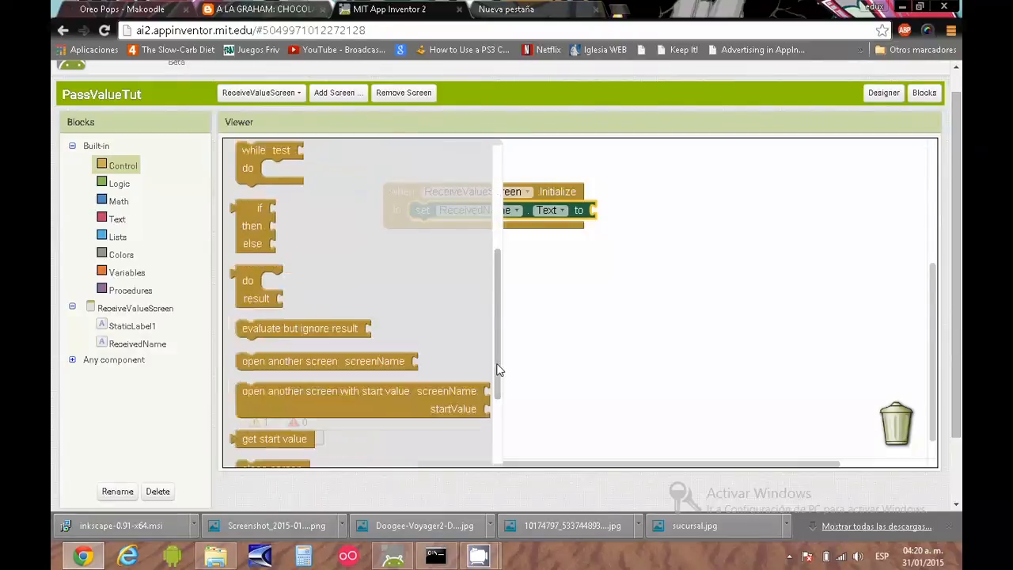
{"action": "scroll", "scroll_direction": "down", "scroll_amount": 3}
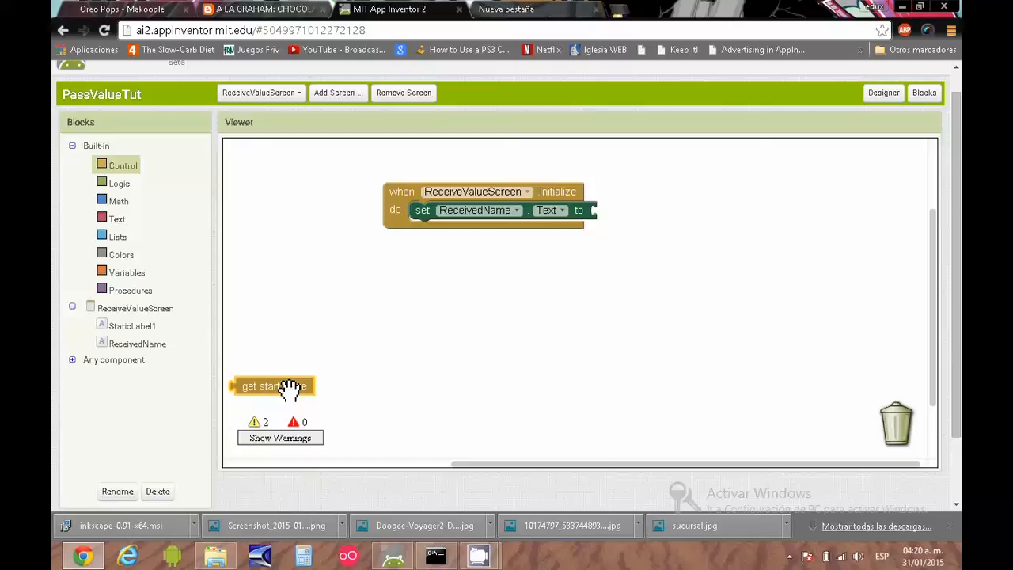
{"action": "mouse_move", "coordinate": [649, 234]}
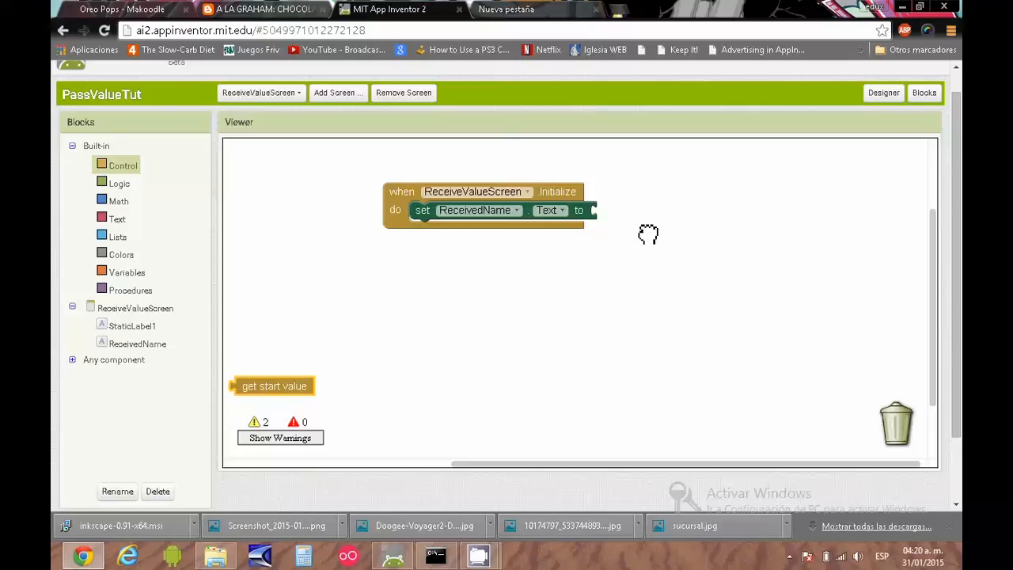
{"action": "left_click_drag", "start_coordinate": [275, 386], "coordinate": [635, 210]}
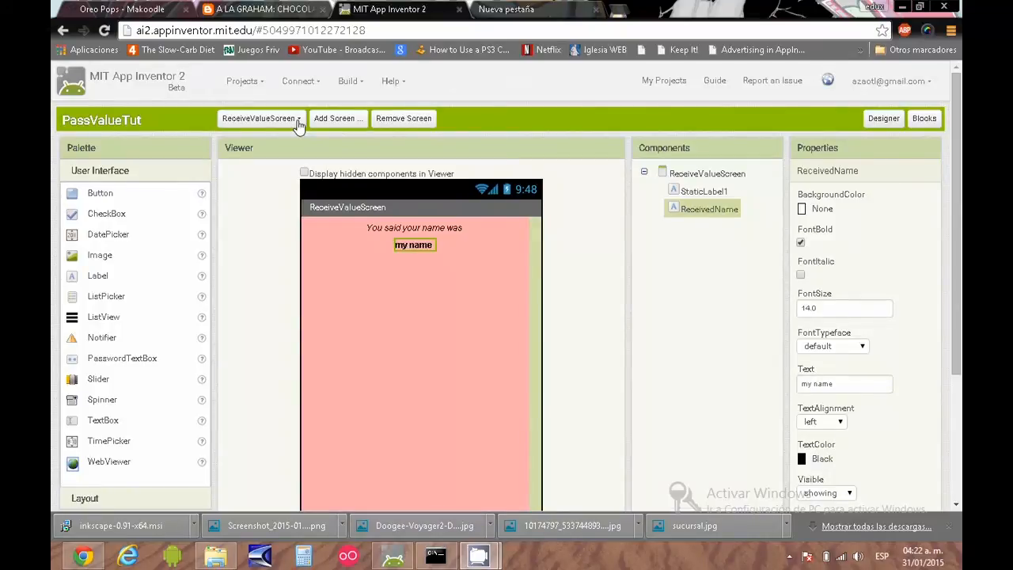
Step: Add close screen to Screen1's Send handler and plug get start value into set ReceivedName.Text
{"action": "left_click", "coordinate": [260, 117]}
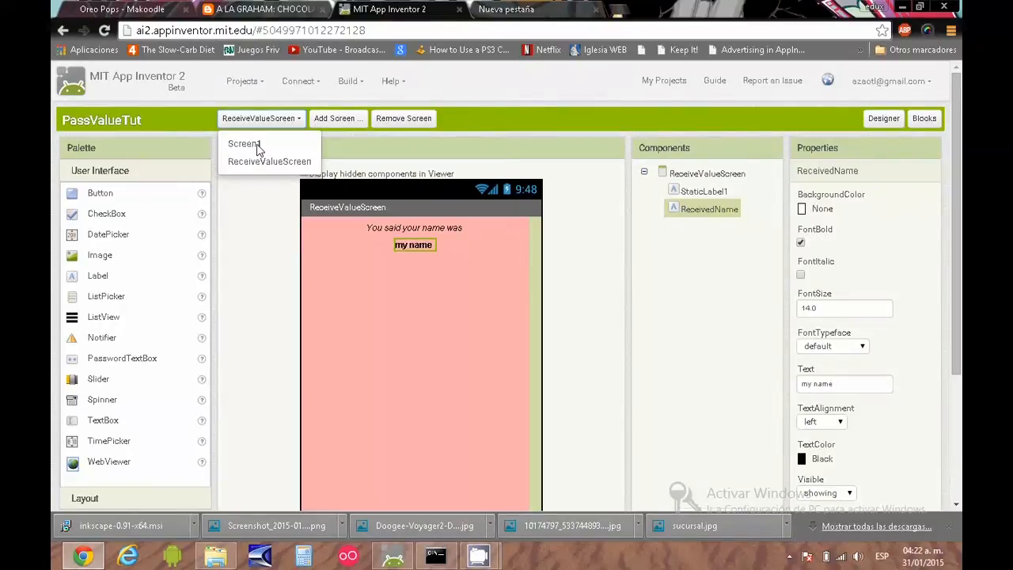
{"action": "mouse_move", "coordinate": [253, 144]}
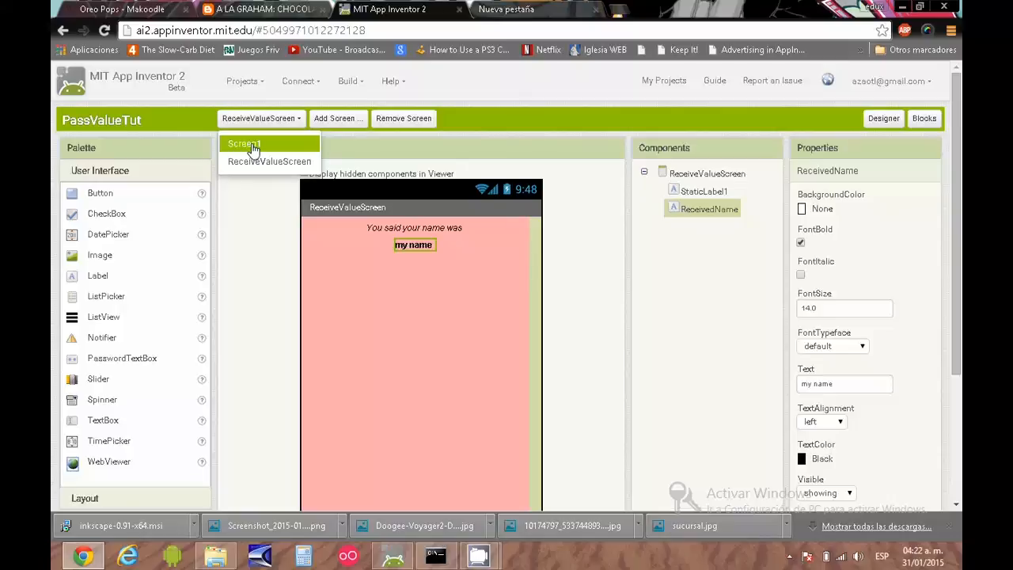
{"action": "left_click", "coordinate": [243, 143]}
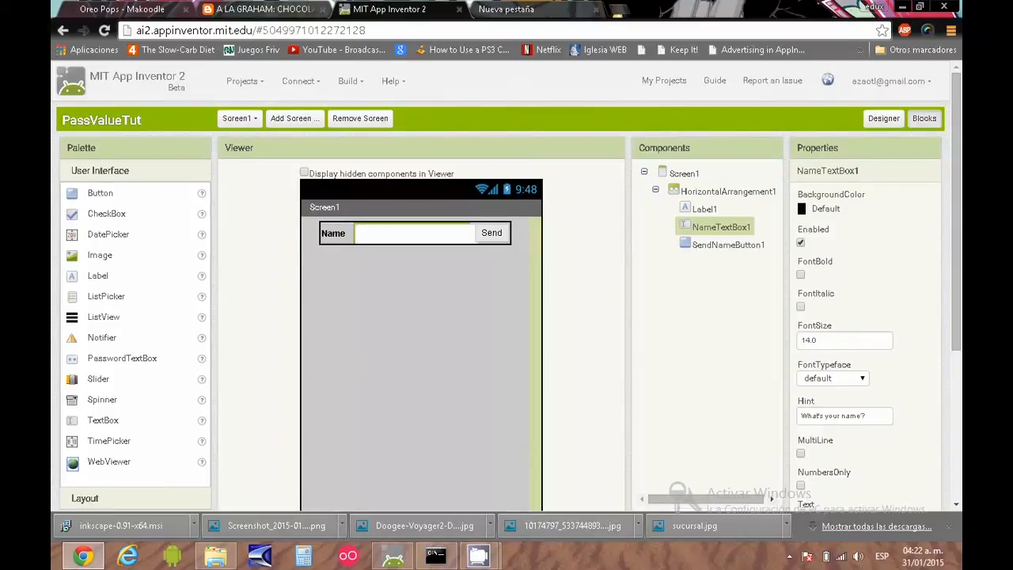
{"action": "left_click", "coordinate": [923, 118]}
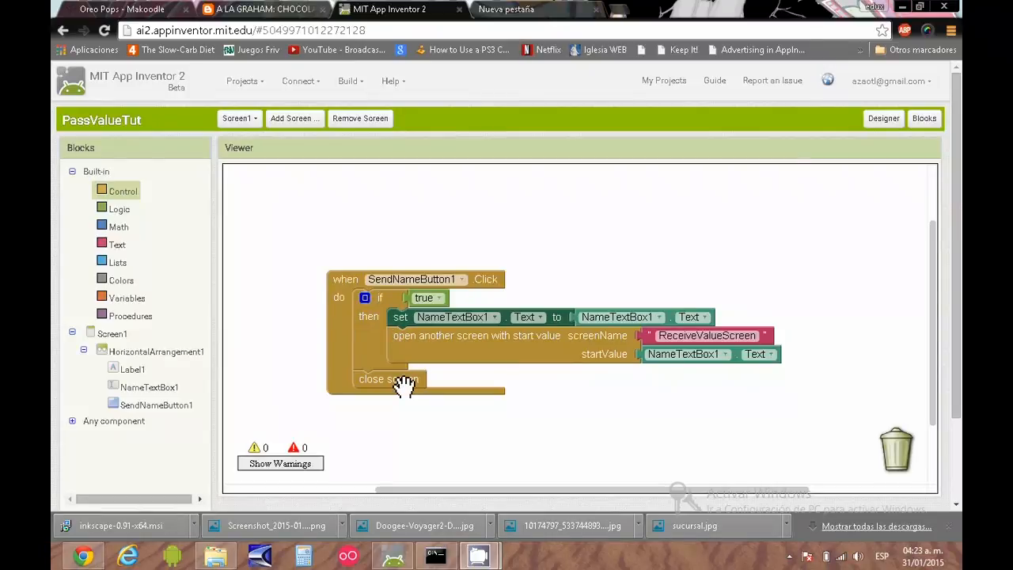
{"action": "mouse_move", "coordinate": [736, 218]}
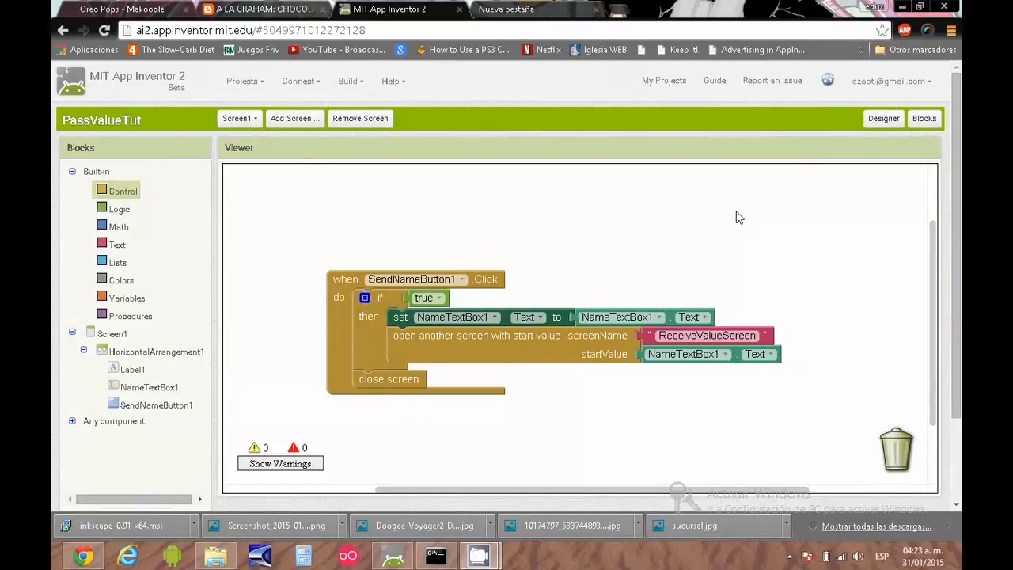
{"action": "left_click", "coordinate": [240, 118]}
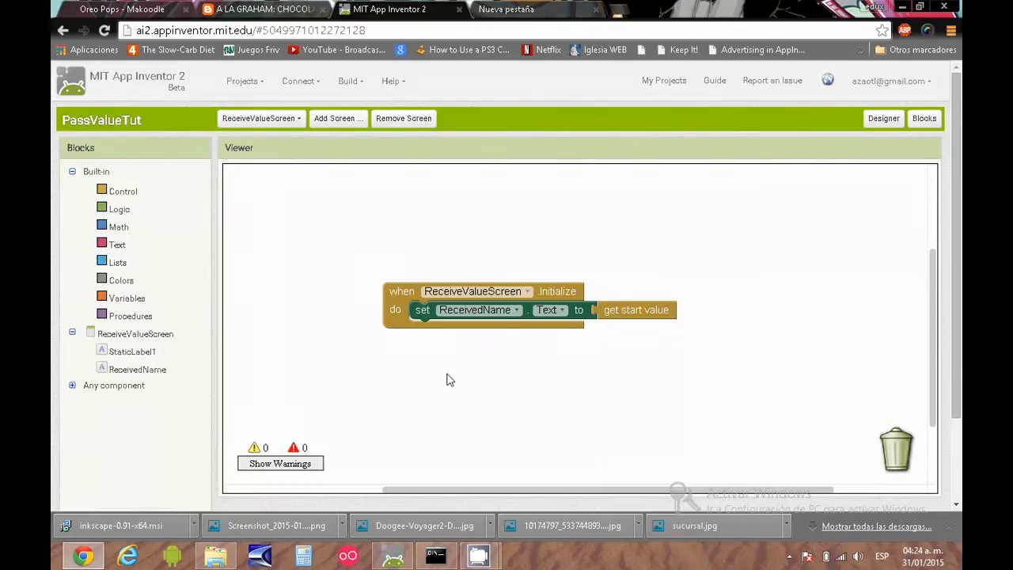
Step: Build PassValueTut with Build > App (provide QR code for .apk) and dismiss the barcode
{"action": "left_click", "coordinate": [348, 81]}
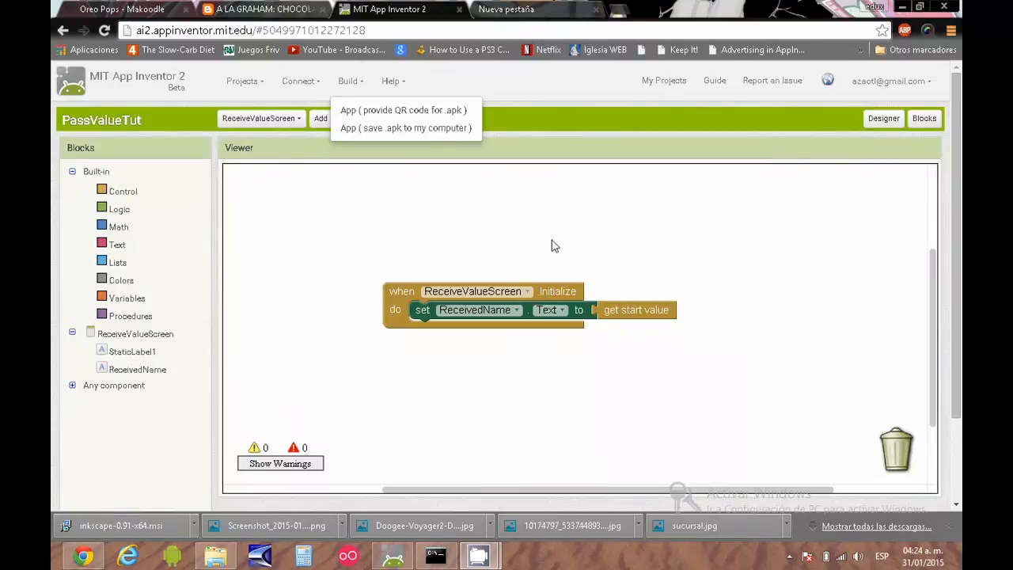
{"action": "mouse_move", "coordinate": [513, 225]}
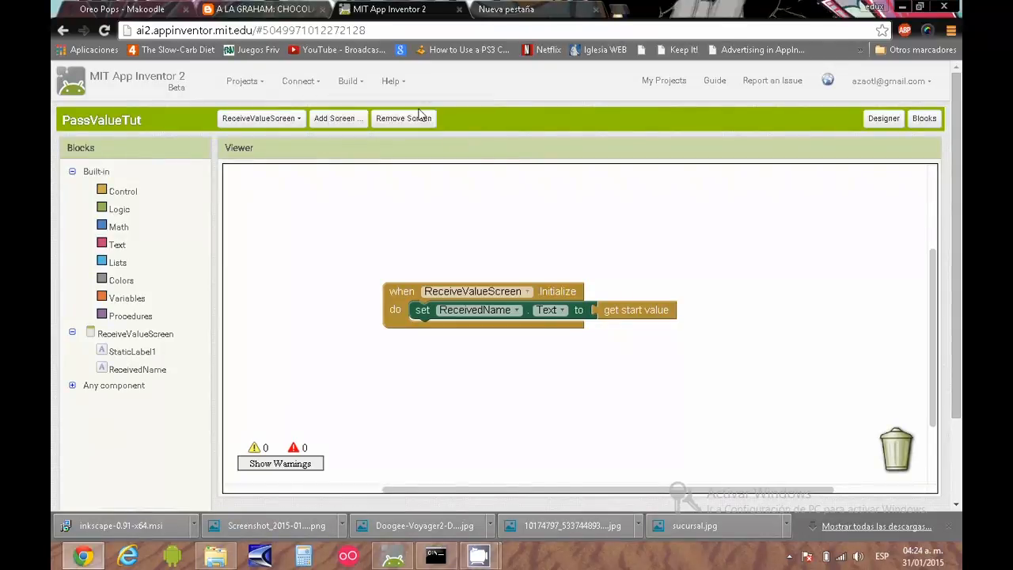
{"action": "mouse_move", "coordinate": [252, 155]}
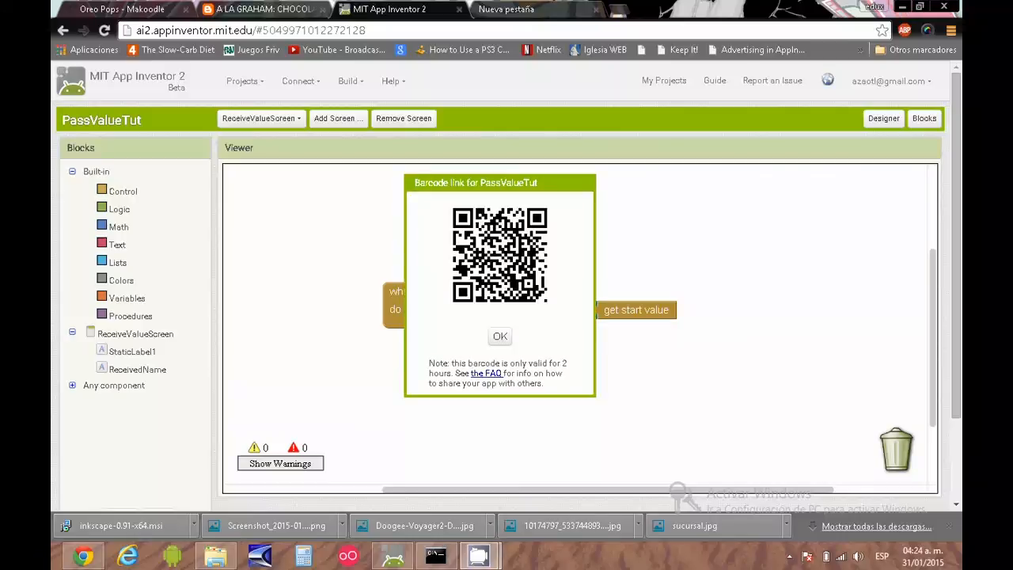
{"action": "left_click", "coordinate": [883, 118]}
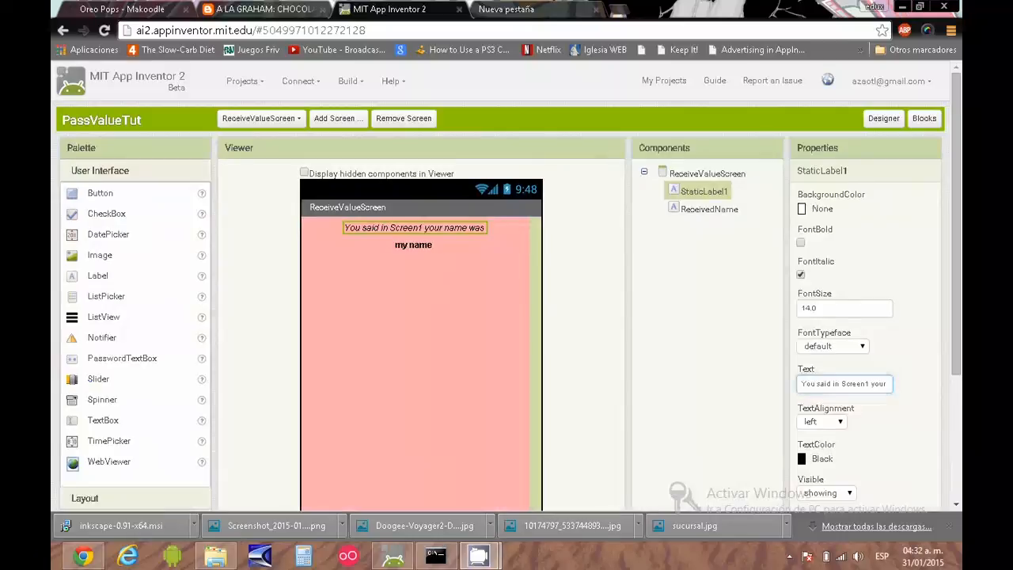